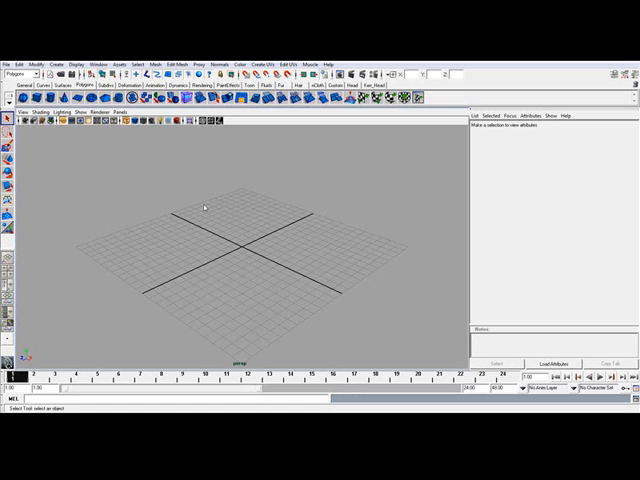
pyautogui.moveTo(256, 220)
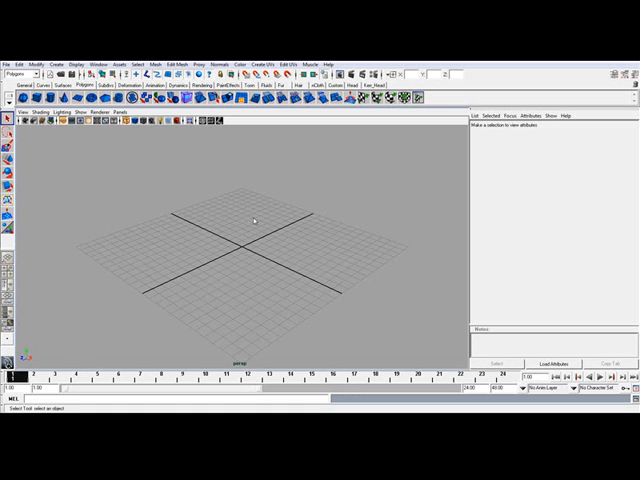
pyautogui.moveTo(206, 188)
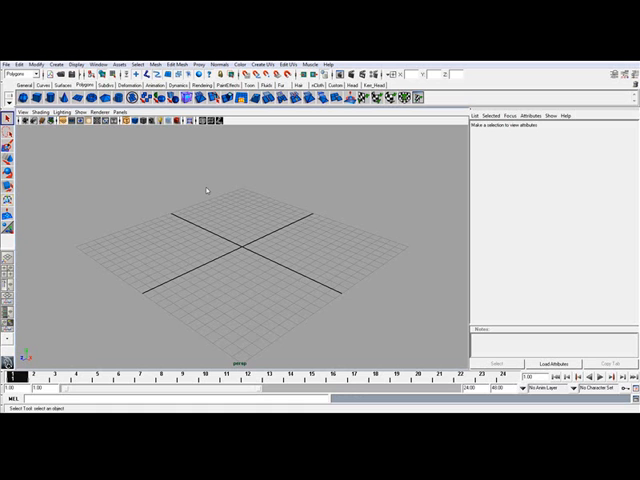
pyautogui.moveTo(276, 228)
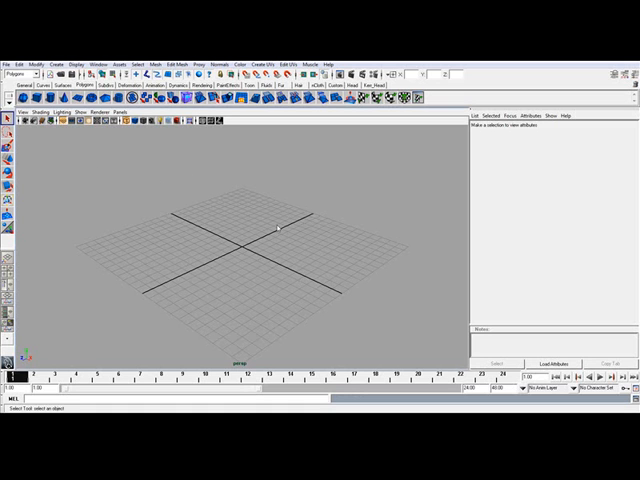
pyautogui.moveTo(262, 212)
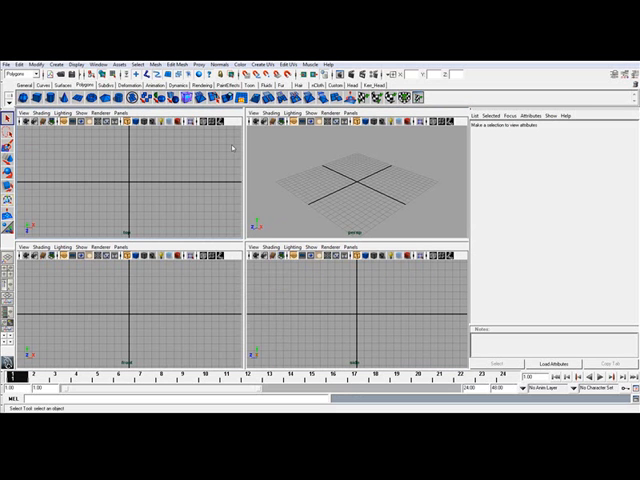
pyautogui.moveTo(144, 230)
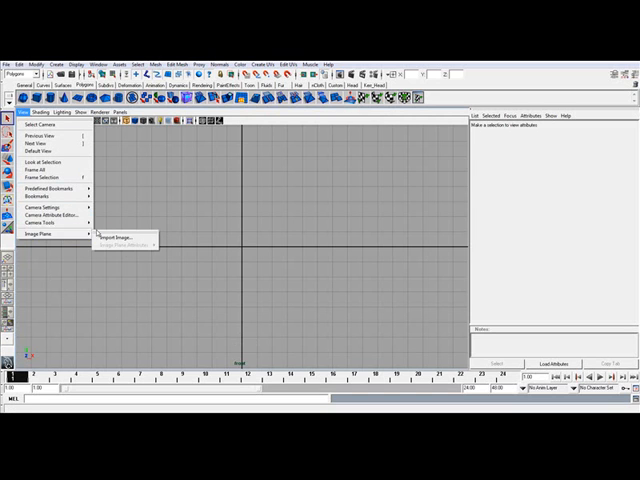
# - Import the front-facing face photo from the Desktop as the front view's image plane
pyautogui.click(120, 232)
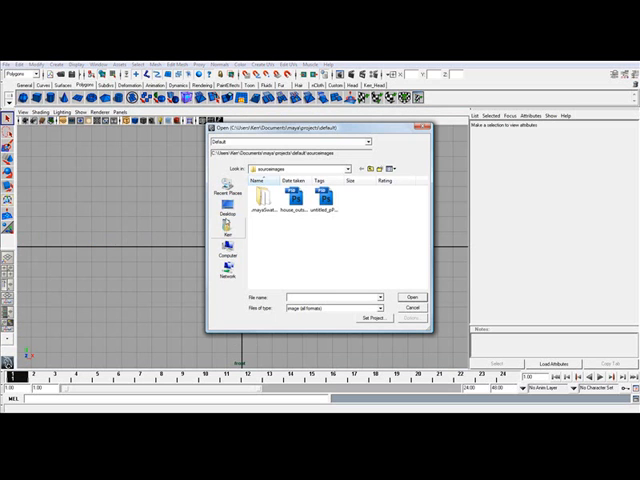
pyautogui.click(224, 212)
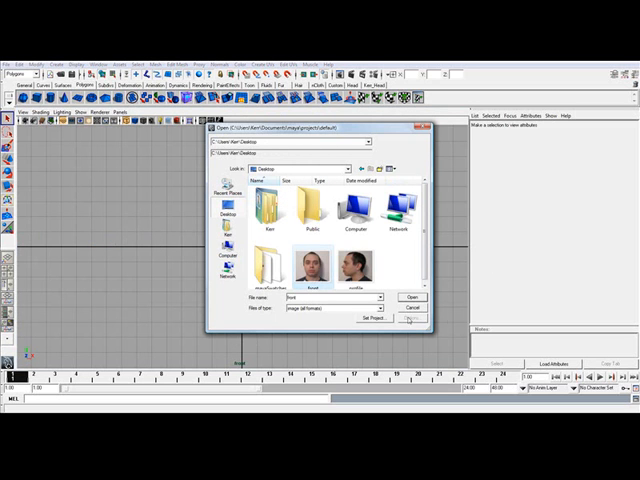
pyautogui.click(412, 296)
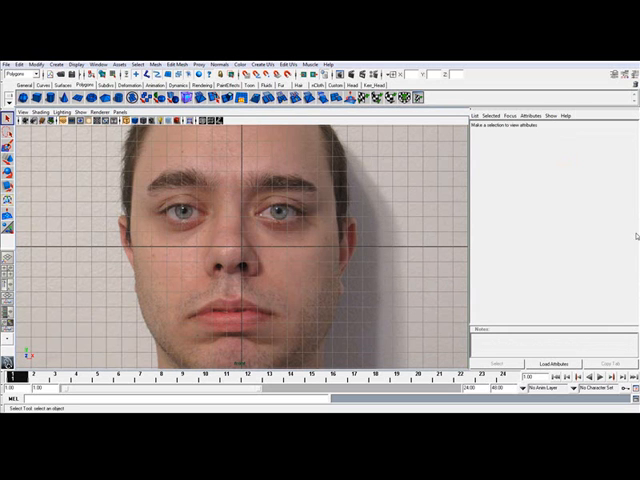
pyautogui.moveTo(368, 256)
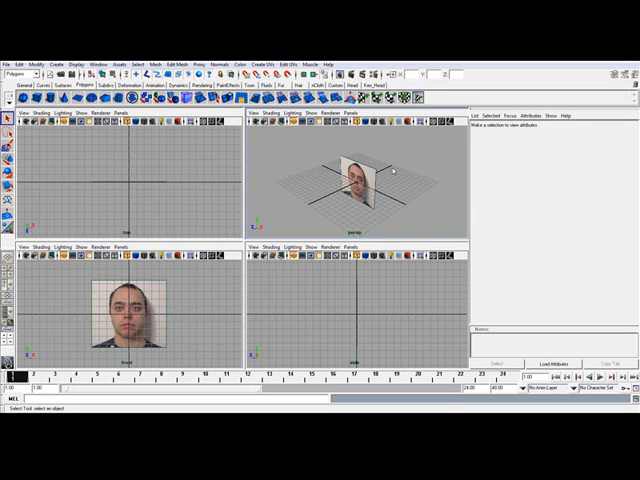
pyautogui.moveTo(388, 172)
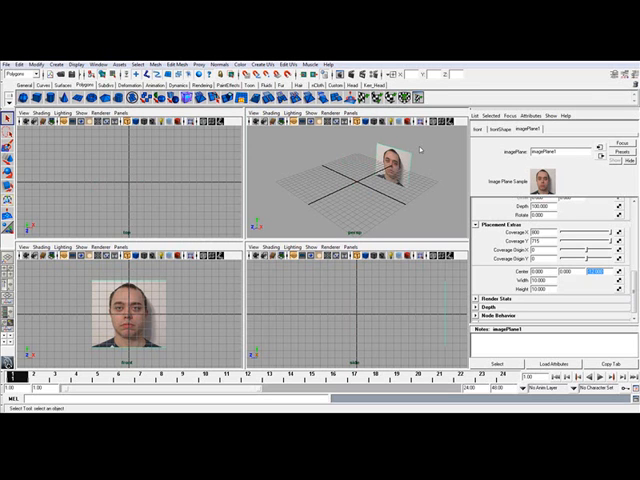
pyautogui.moveTo(410, 192)
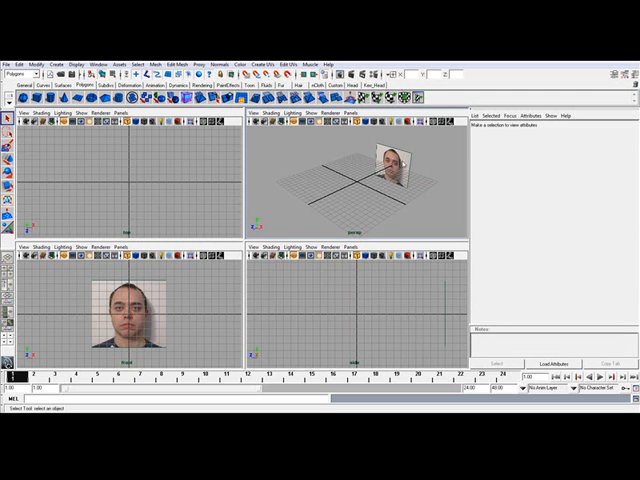
# - Make the perspective view active so it can fill the workspace
pyautogui.click(388, 160)
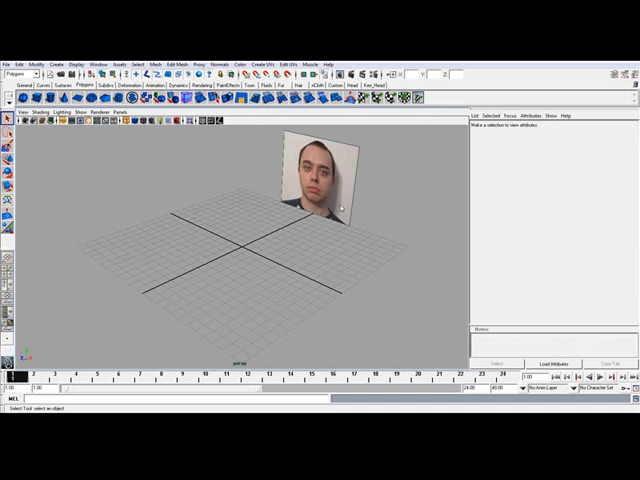
pyautogui.moveTo(170, 222)
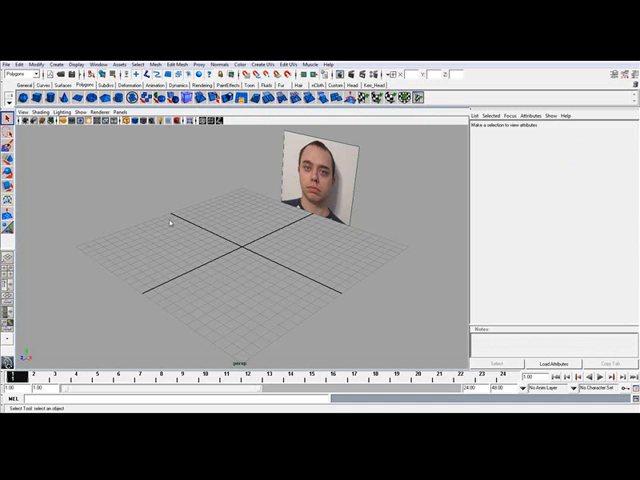
pyautogui.moveTo(248, 222)
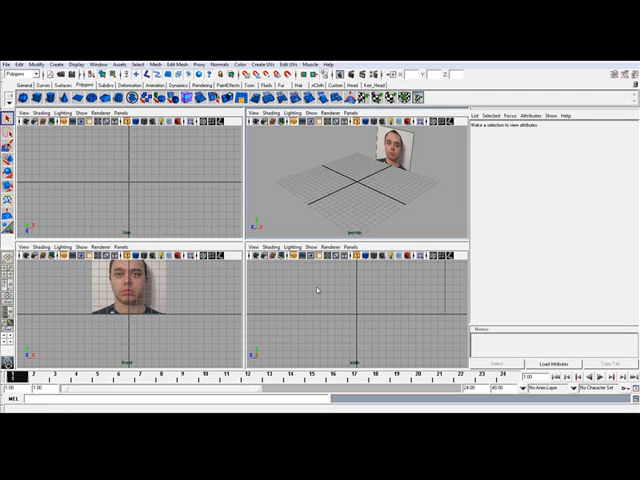
pyautogui.moveTo(356, 316)
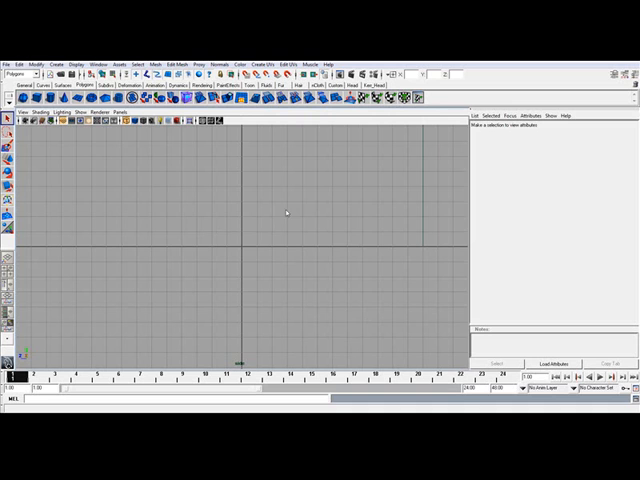
pyautogui.moveTo(200, 228)
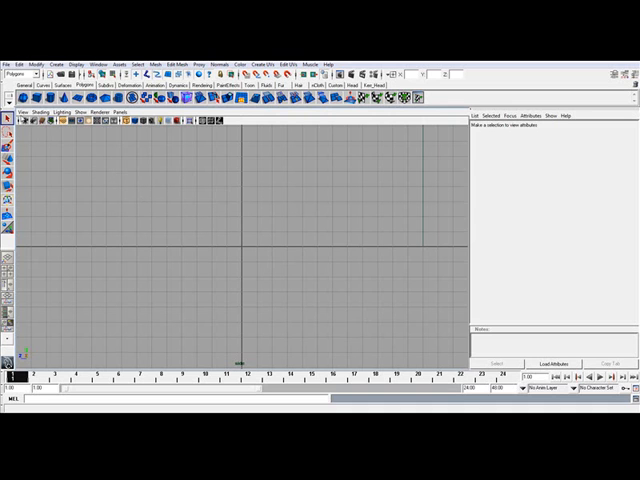
# - Import the profile face photo from the Desktop as the side view's image plane
pyautogui.click(16, 116)
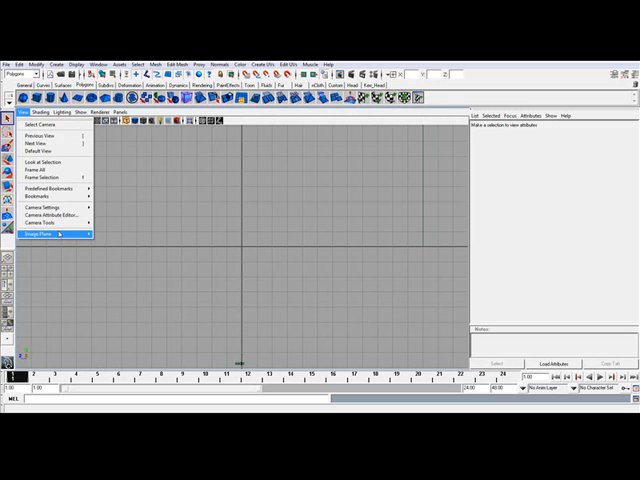
pyautogui.click(40, 232)
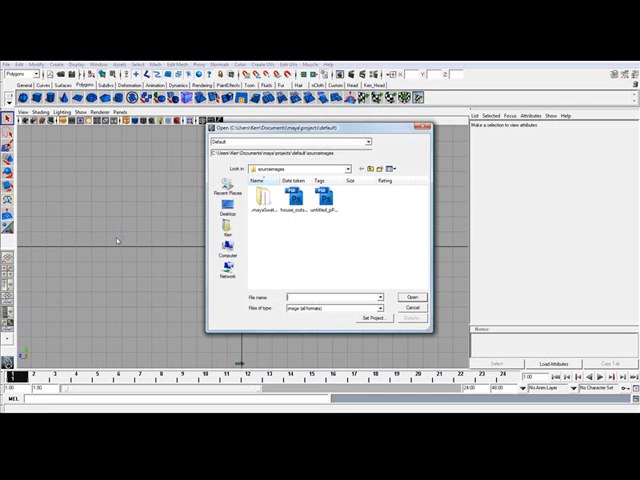
pyautogui.click(226, 216)
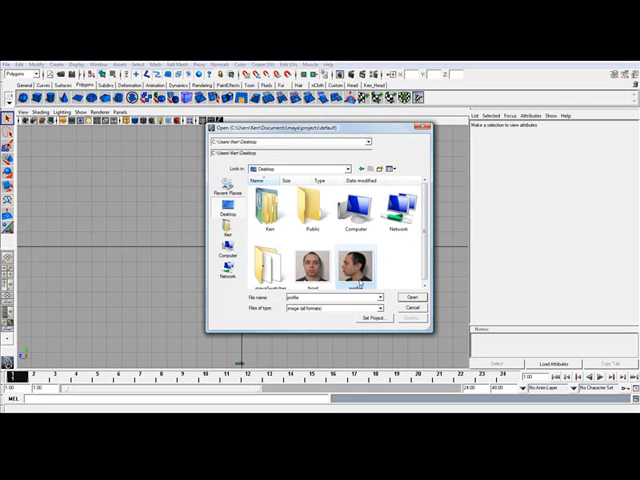
pyautogui.click(412, 296)
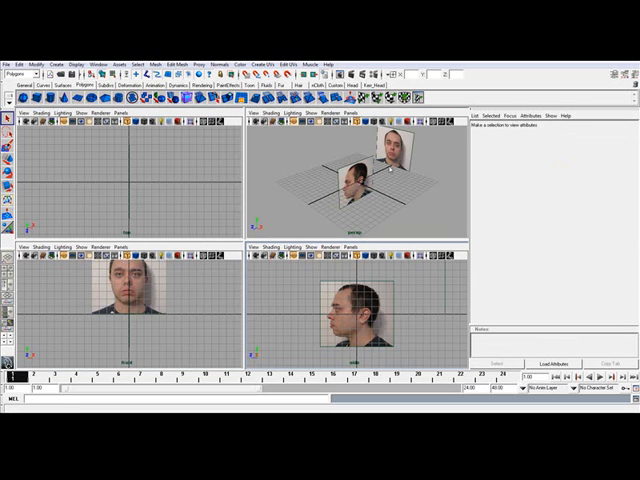
# - Offset the profile photo plane's center in the Attribute Editor so it clears the origin
pyautogui.click(360, 320)
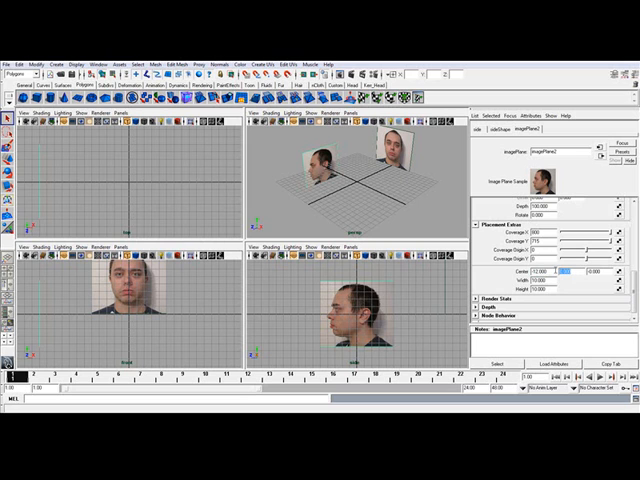
pyautogui.click(560, 272)
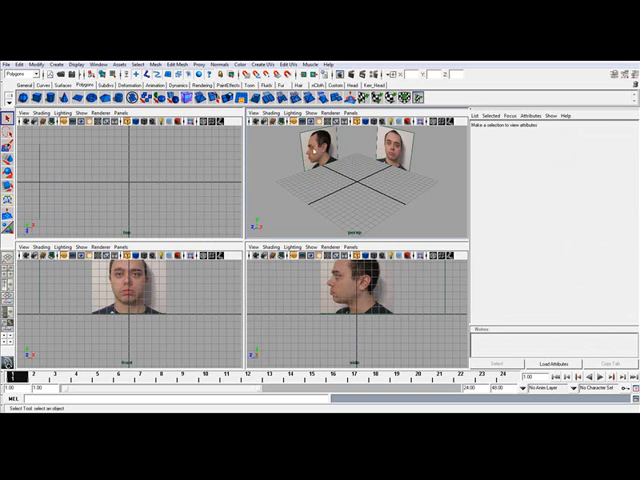
pyautogui.moveTo(420, 176)
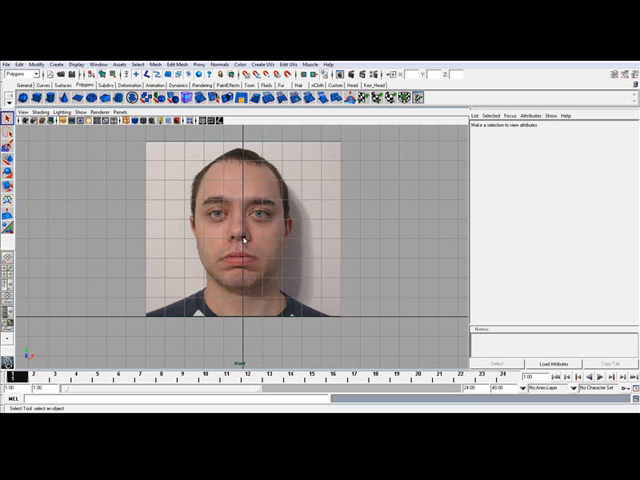
pyautogui.moveTo(258, 256)
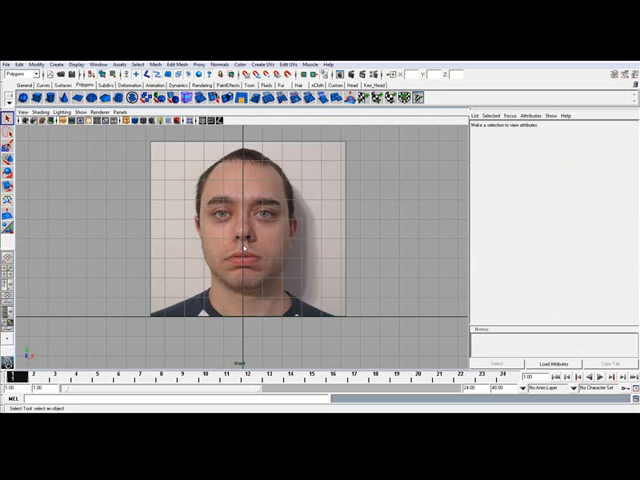
pyautogui.moveTo(244, 272)
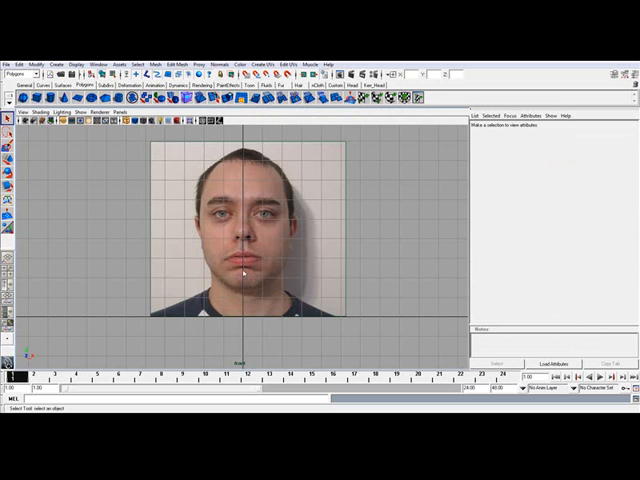
pyautogui.moveTo(344, 300)
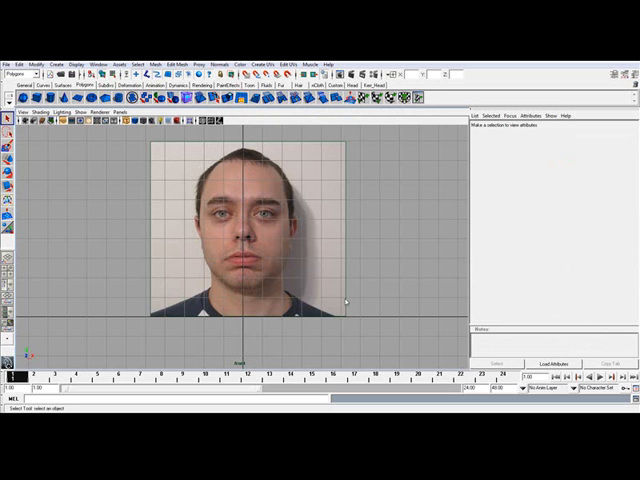